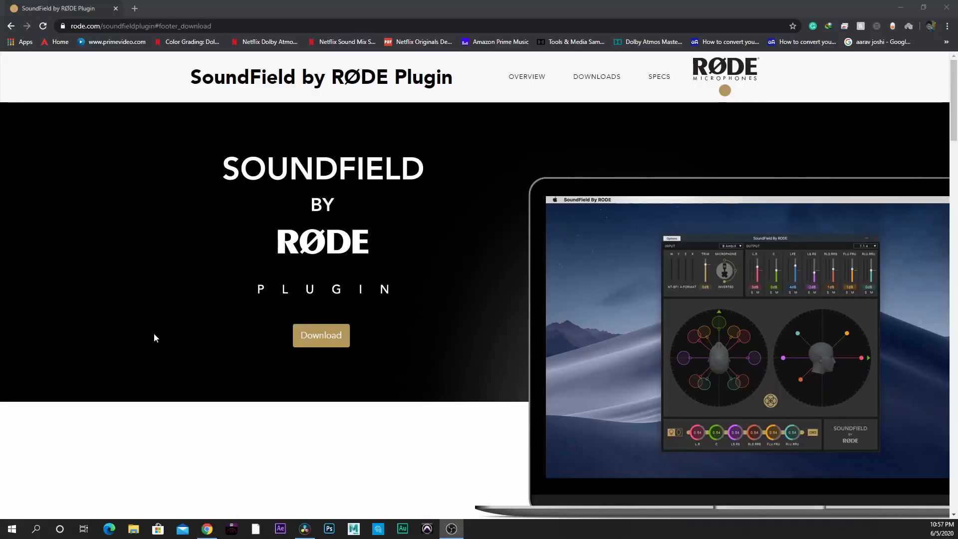
mouse_move(170, 223)
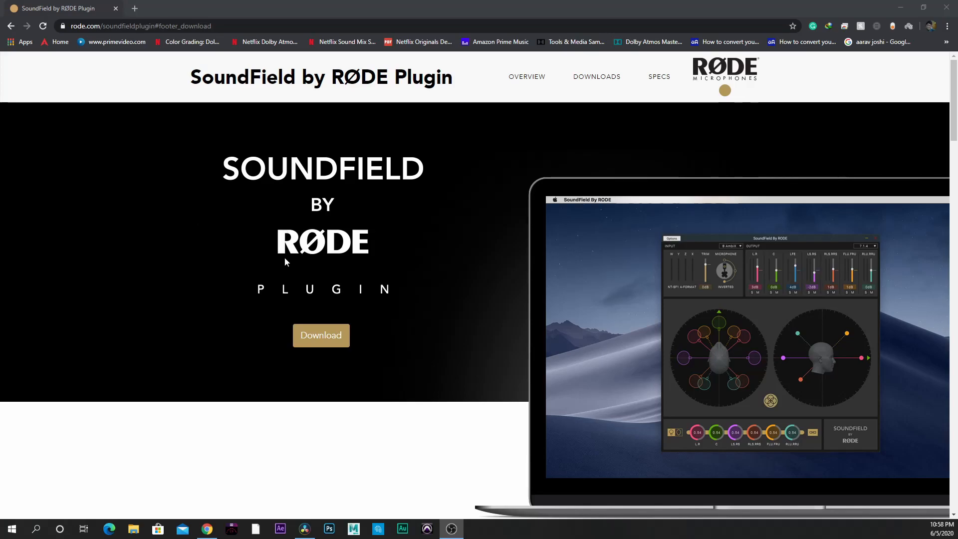
mouse_move(377, 301)
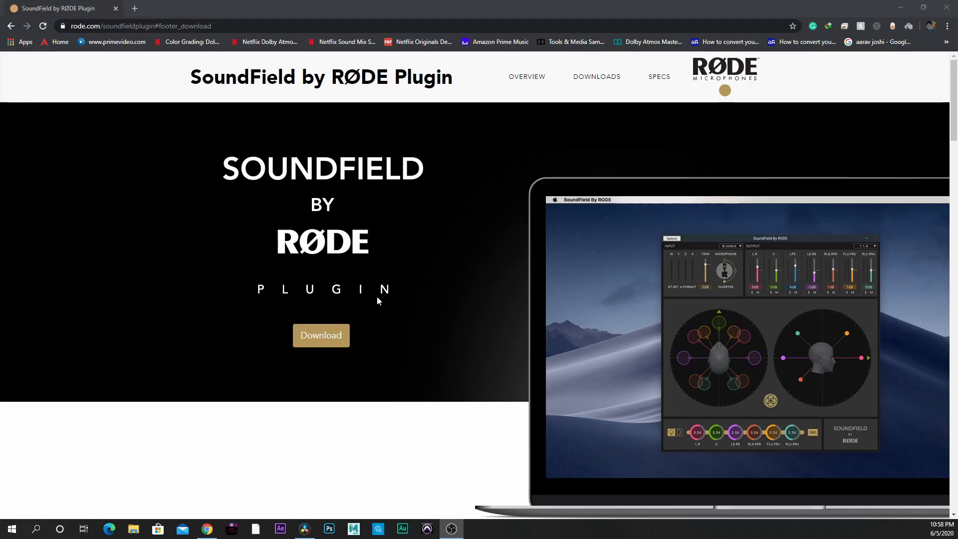
Step: Run SoundField By RODE.exe from the SoundFieldByRODE_ver1.2.zip archive in WinRAR
scroll("down", 3)
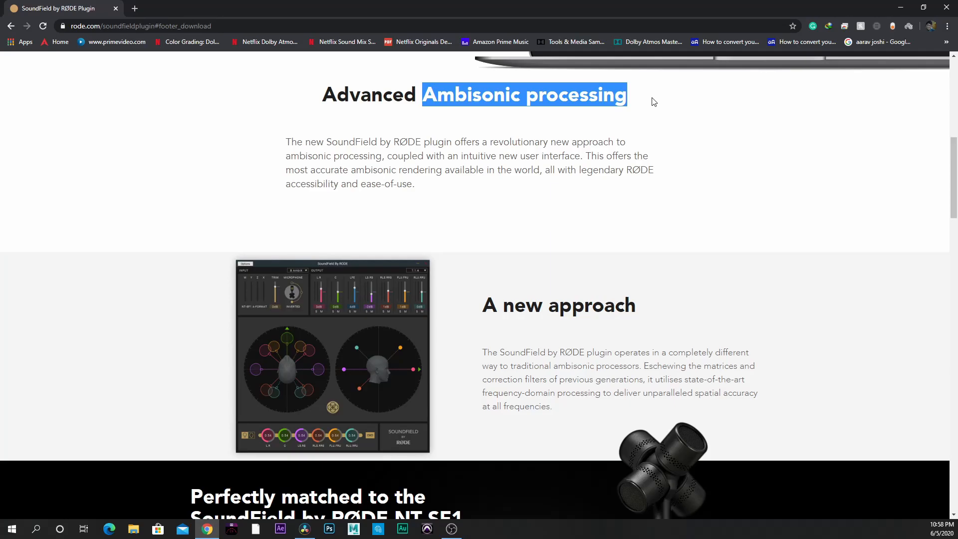
scroll("down", 3)
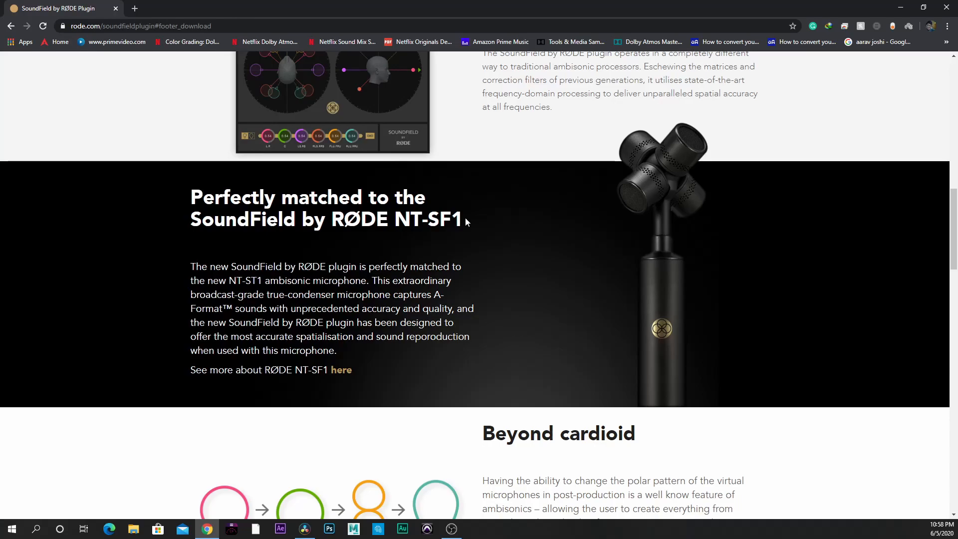
mouse_move(466, 222)
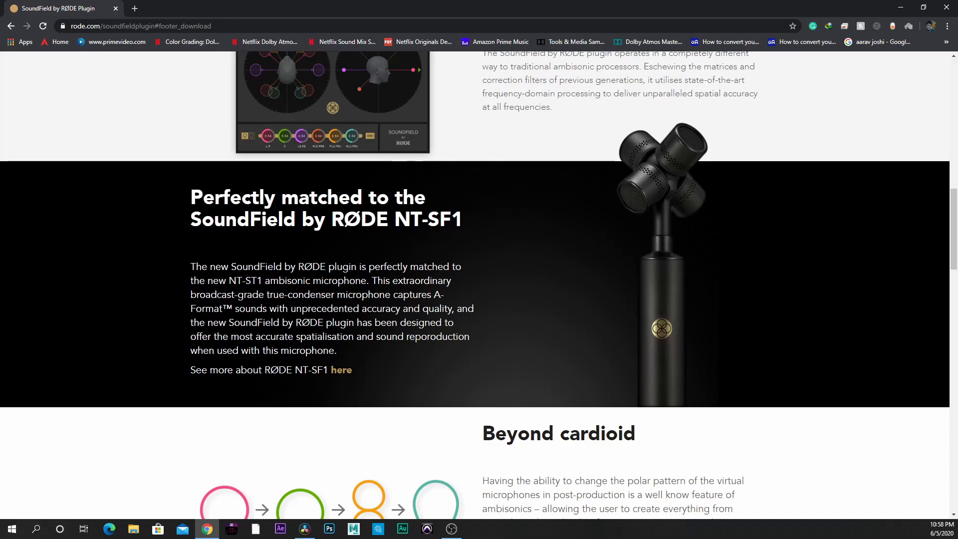
mouse_move(660, 280)
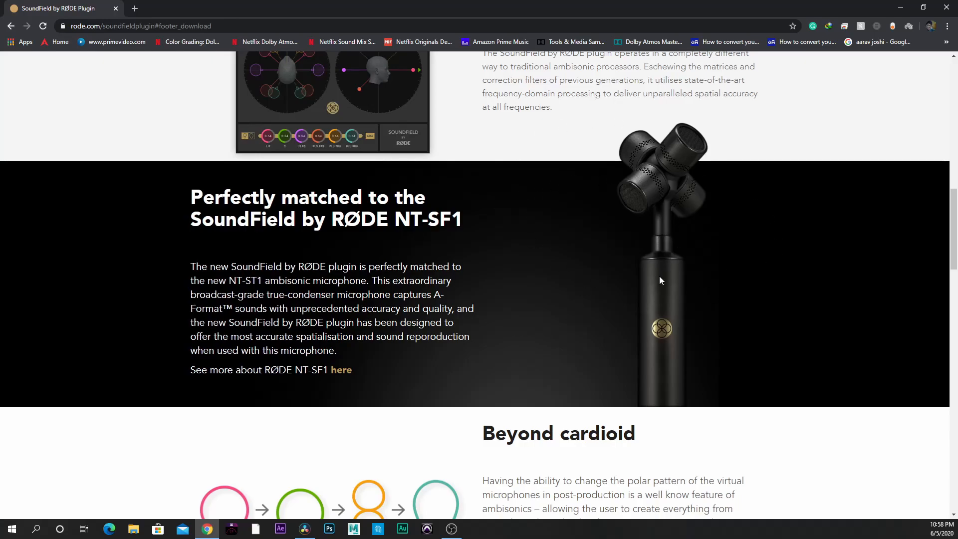
mouse_move(647, 283)
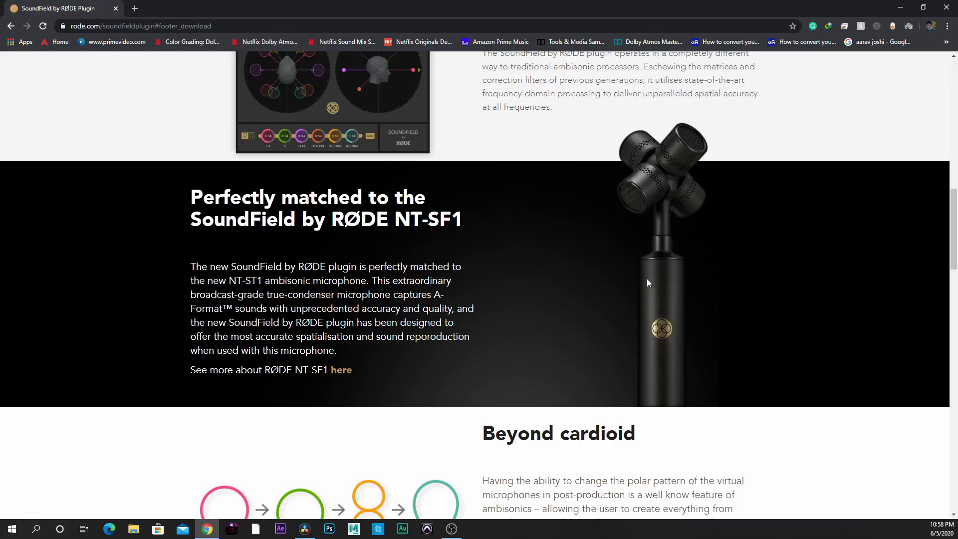
mouse_move(512, 383)
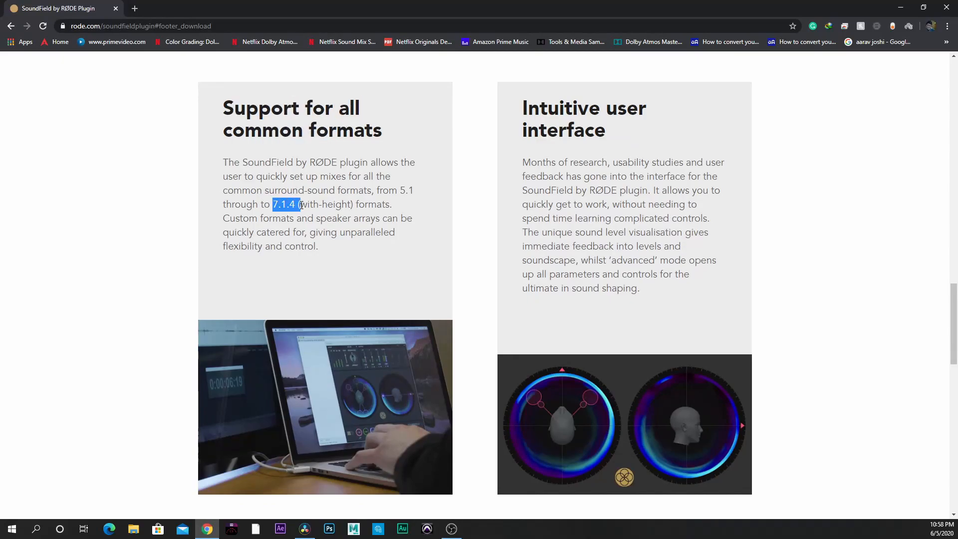
left_click(449, 187)
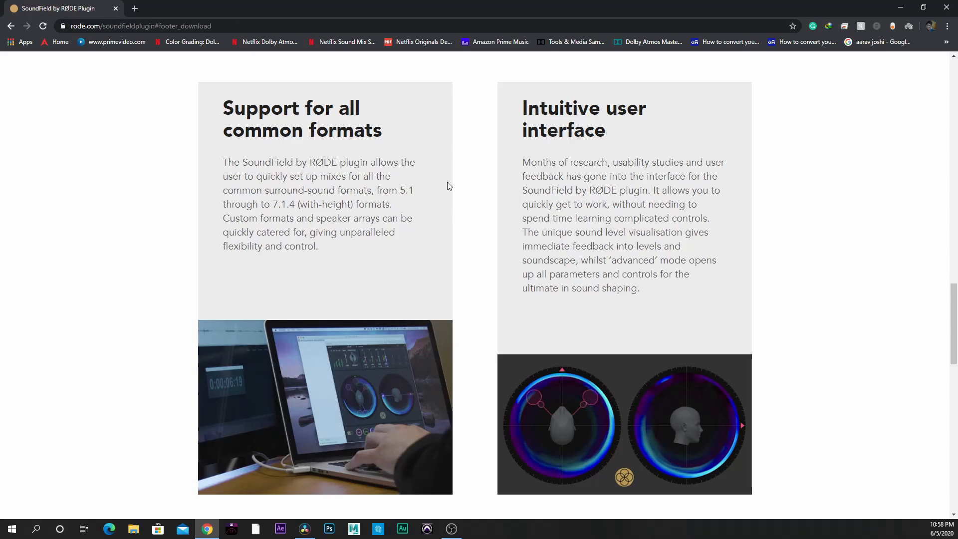
scroll("down", 3)
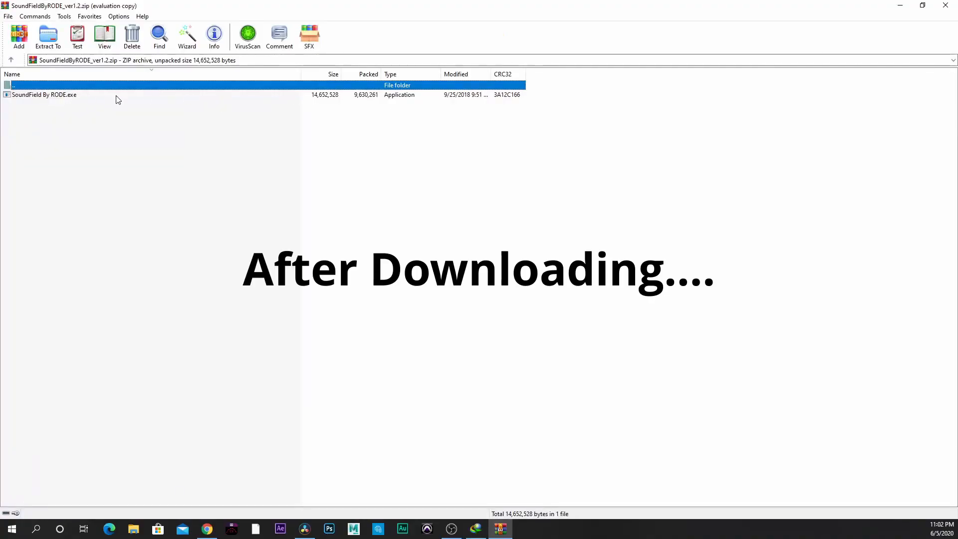
mouse_move(38, 99)
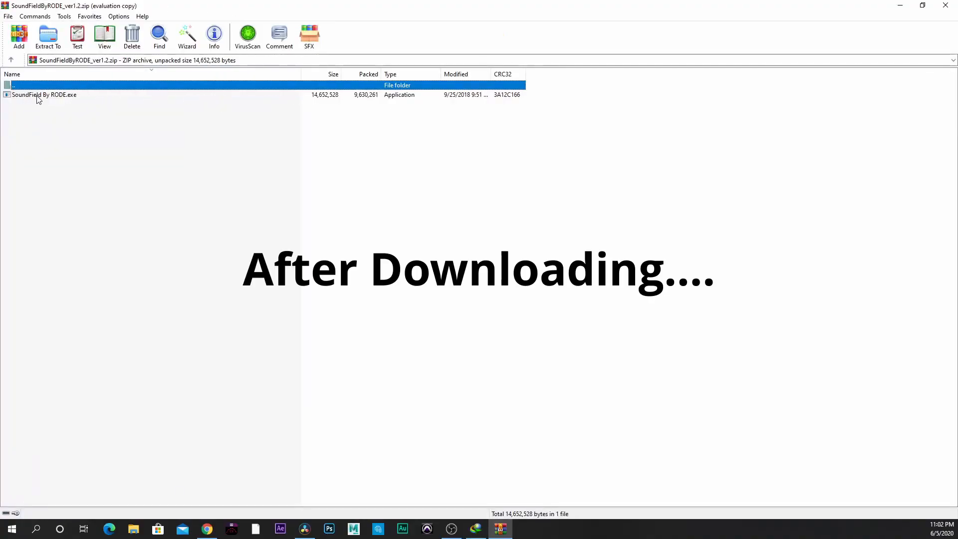
left_click(43, 95)
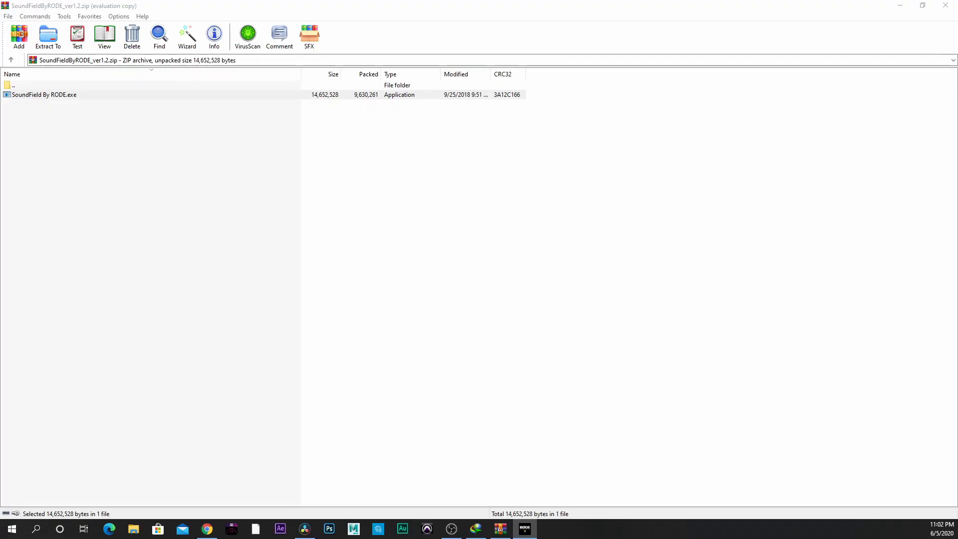
double_click(44, 95)
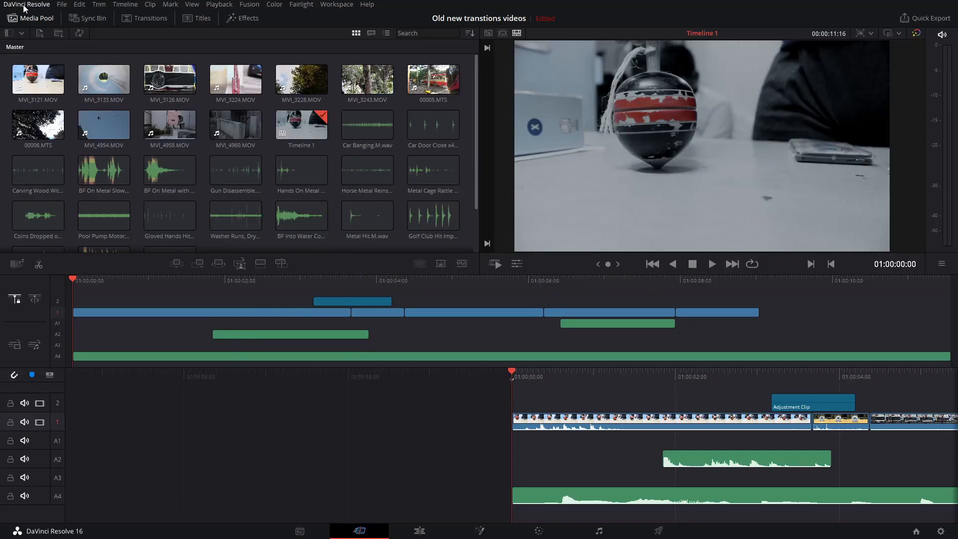
Step: In Preferences > Audio Plugins, enable SoundField By RODE, save and confirm the update notice
left_click(26, 4)
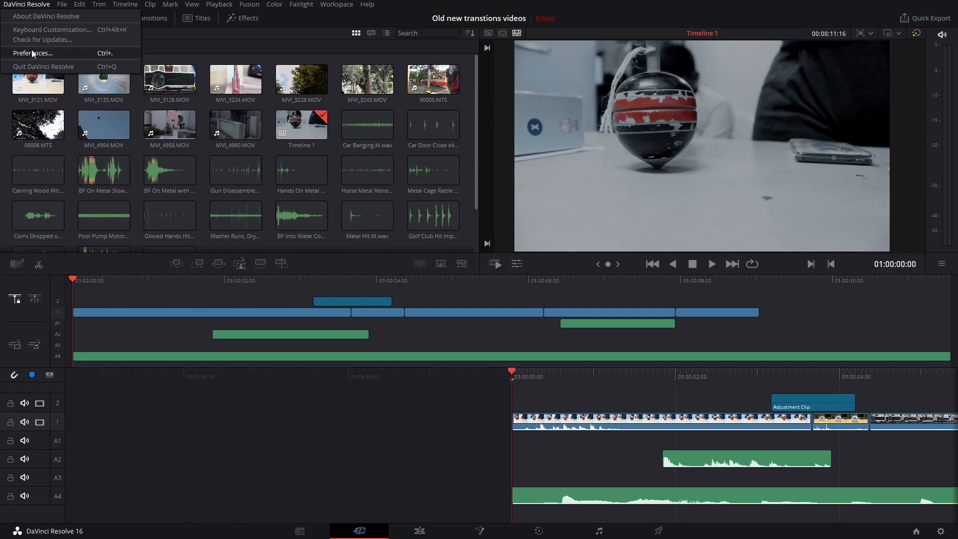
left_click(32, 53)
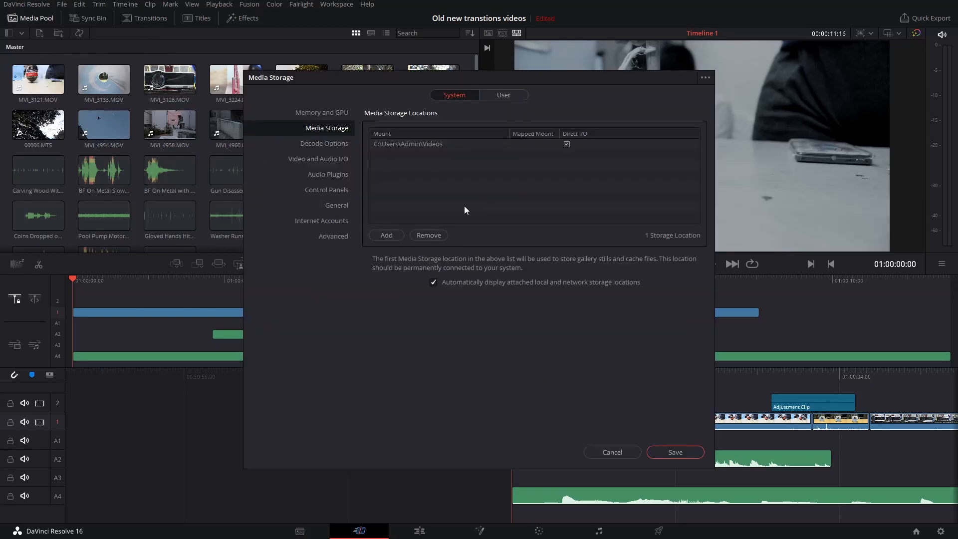
left_click(328, 174)
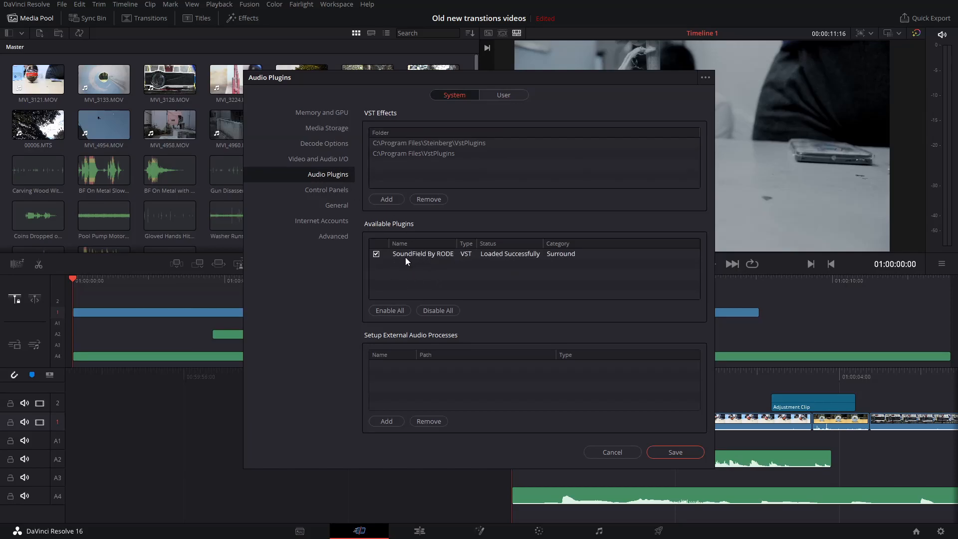
mouse_move(409, 257)
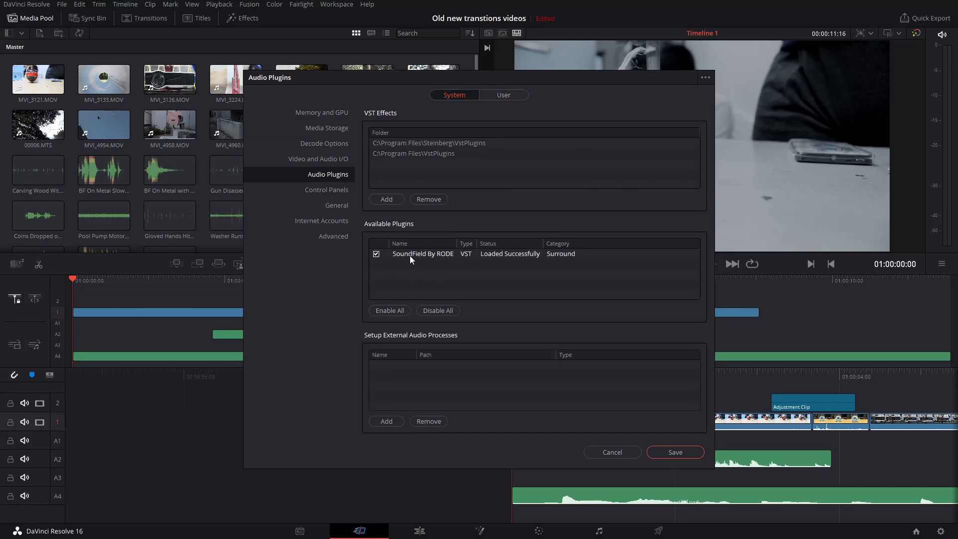
mouse_move(514, 266)
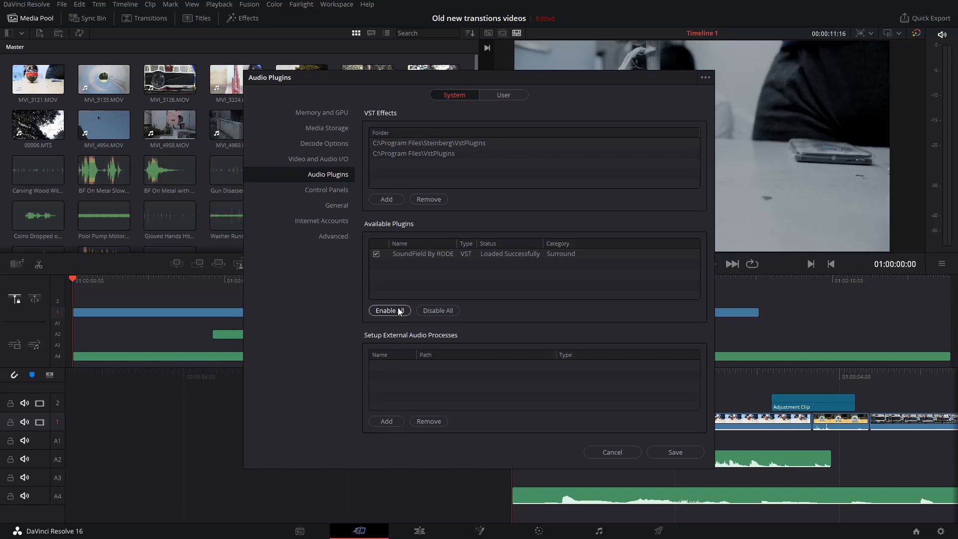
mouse_move(675, 452)
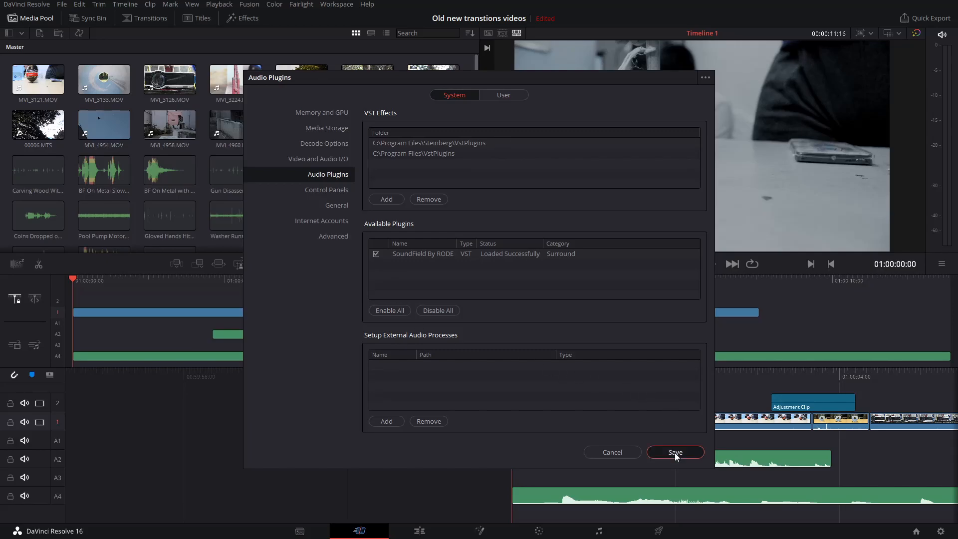
left_click(675, 452)
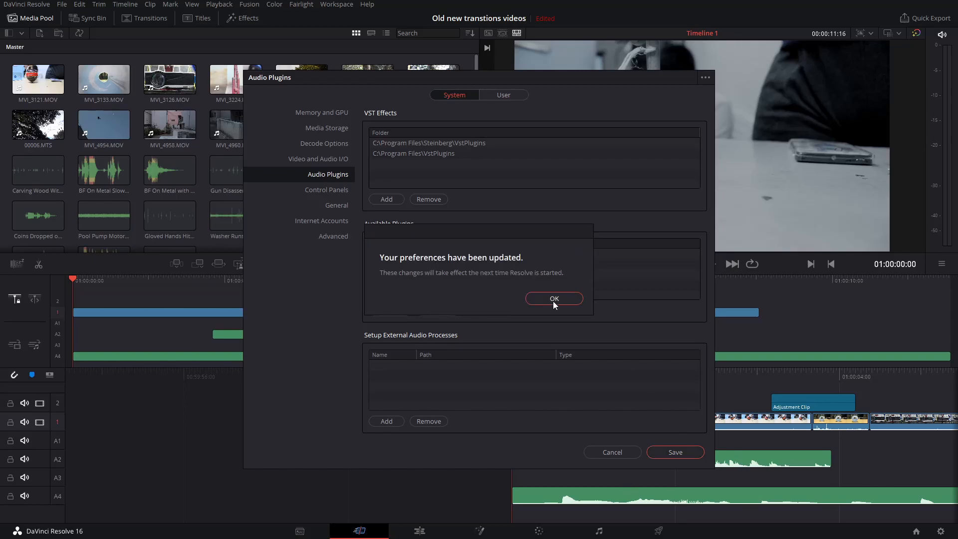
left_click(552, 298)
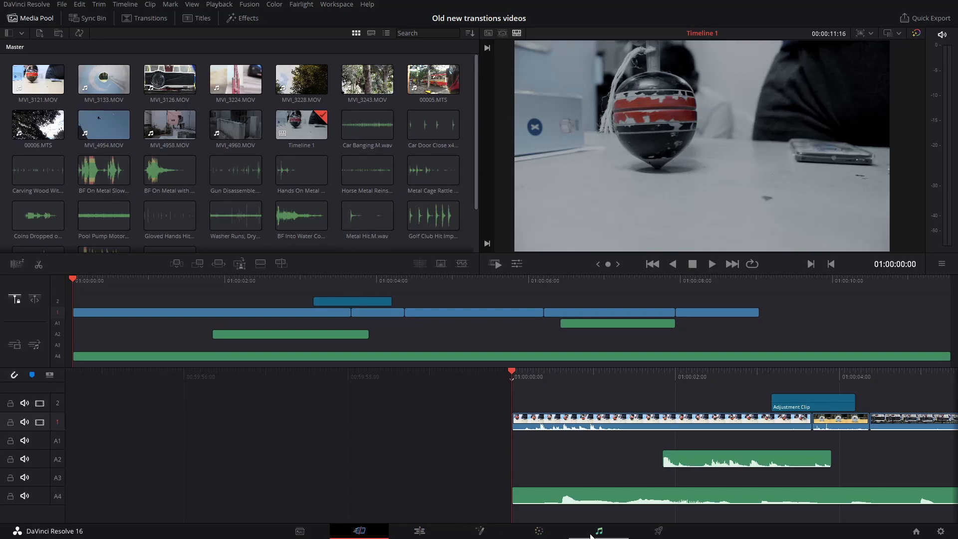
mouse_move(598, 530)
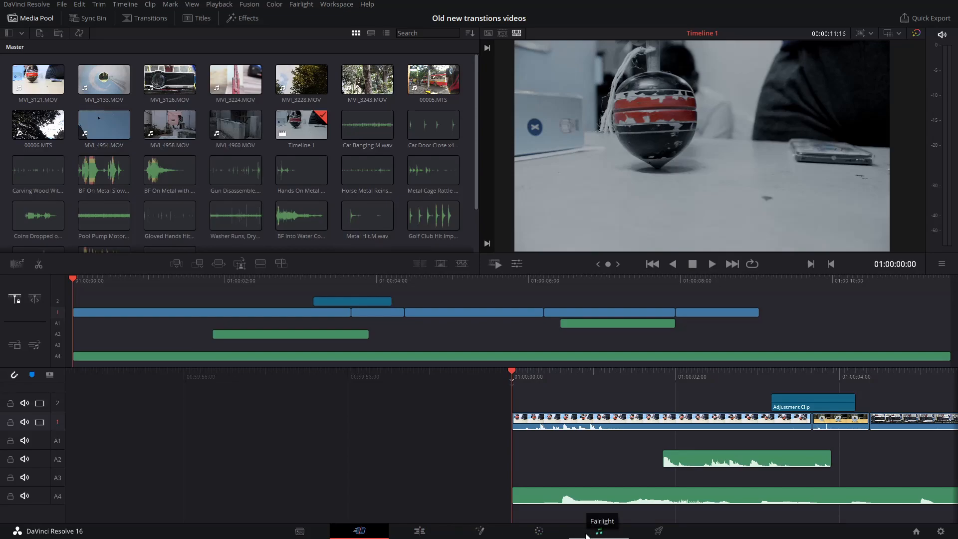
Step: Switch to the Fairlight page and show the Effects Library with SoundField By RODE under VST Effects
left_click(599, 530)
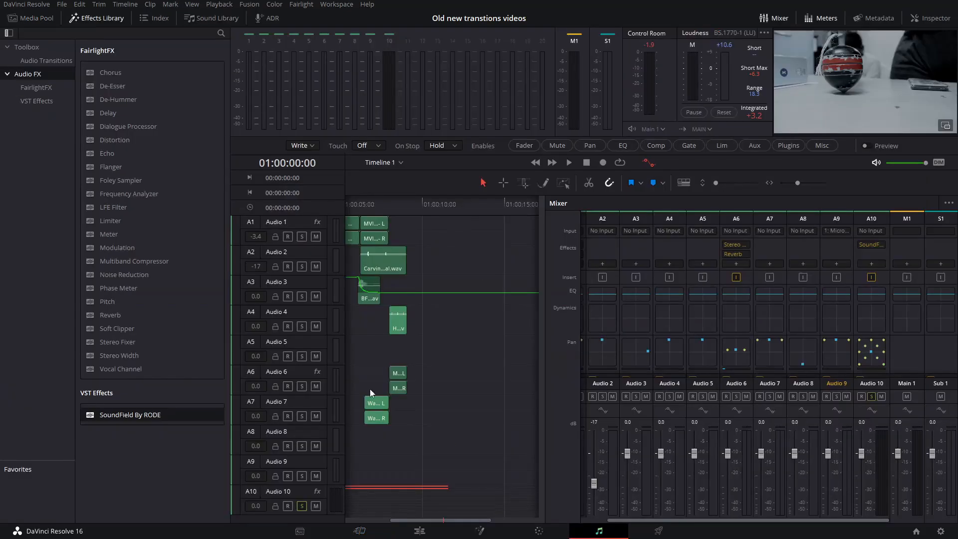
left_click(95, 18)
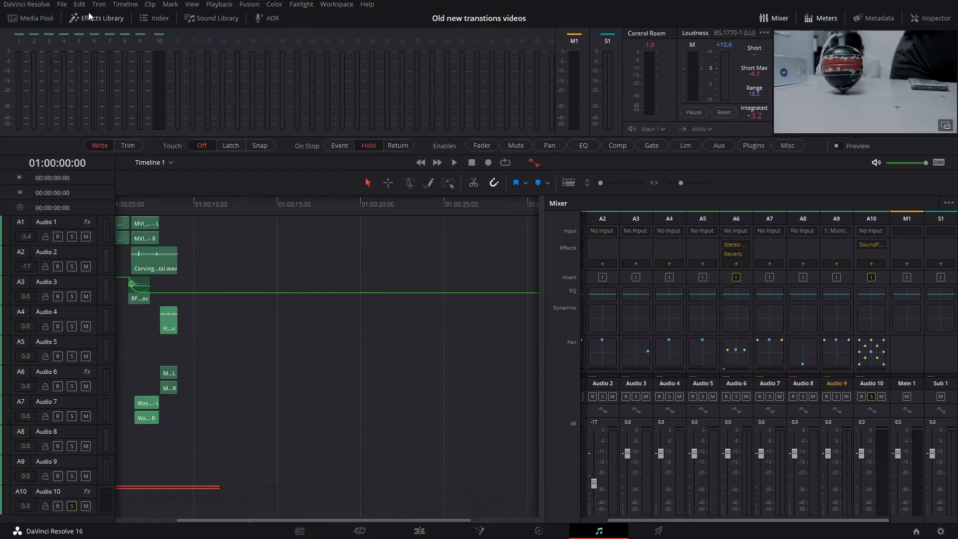
left_click(97, 18)
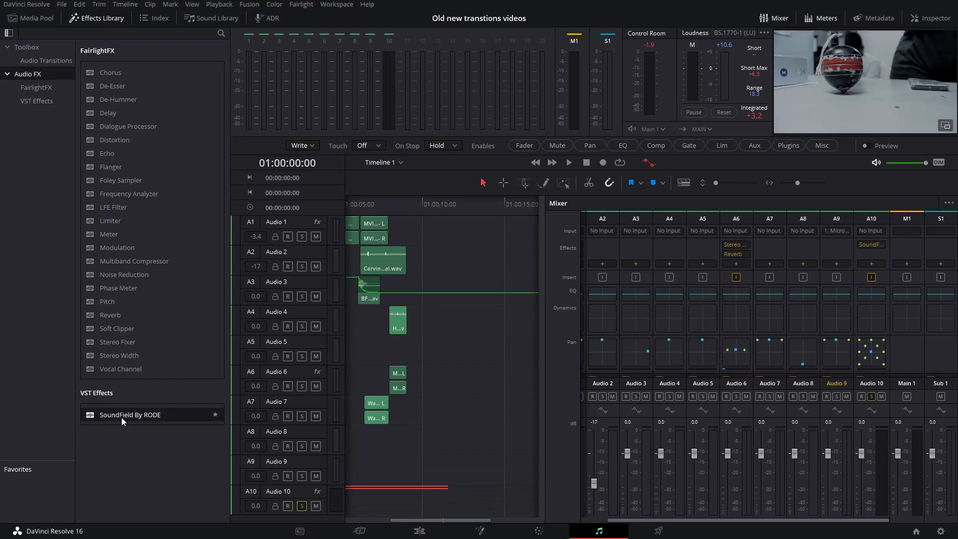
mouse_move(140, 421)
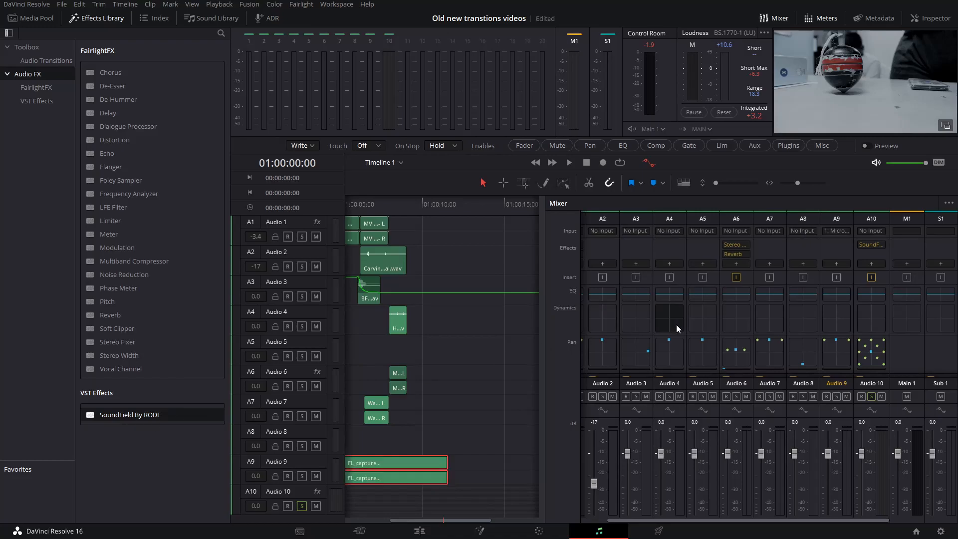
mouse_move(361, 323)
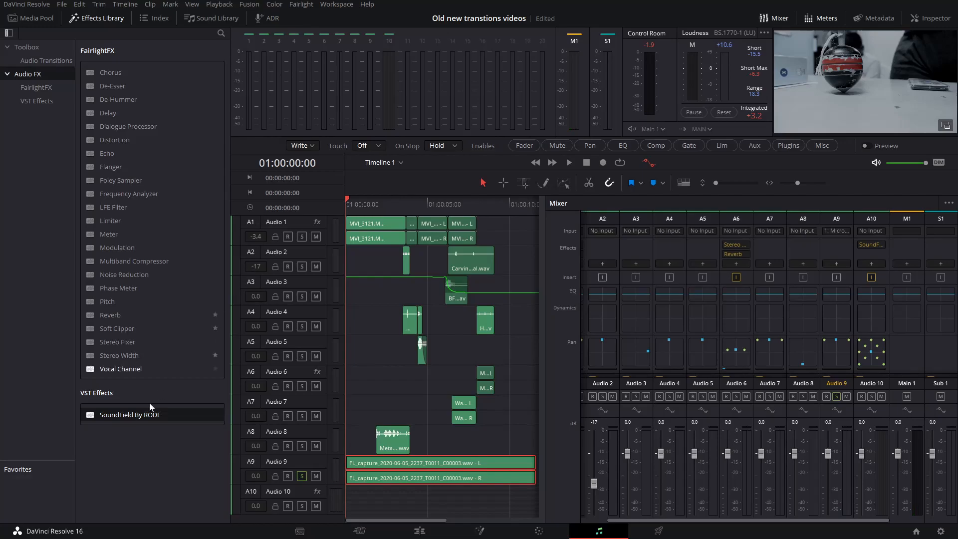
left_click(568, 163)
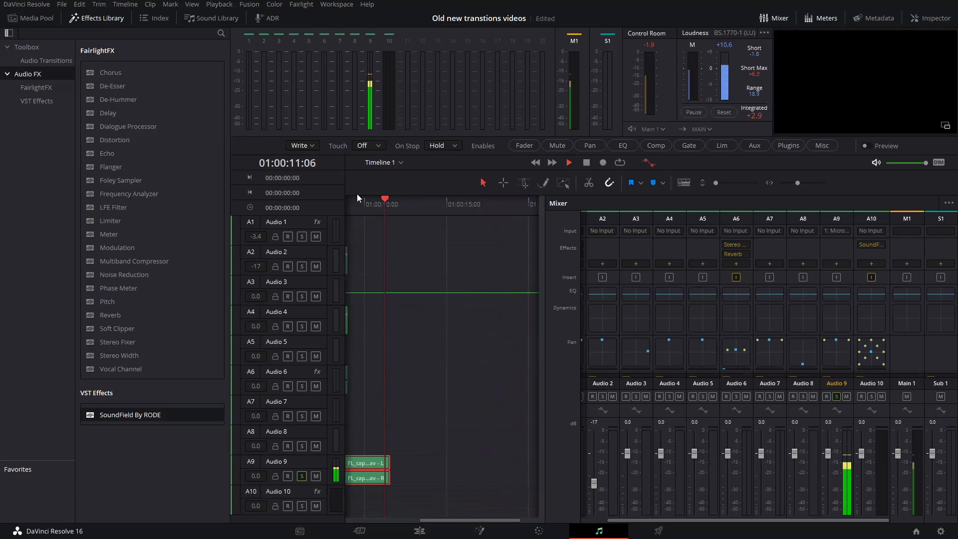
left_click(568, 162)
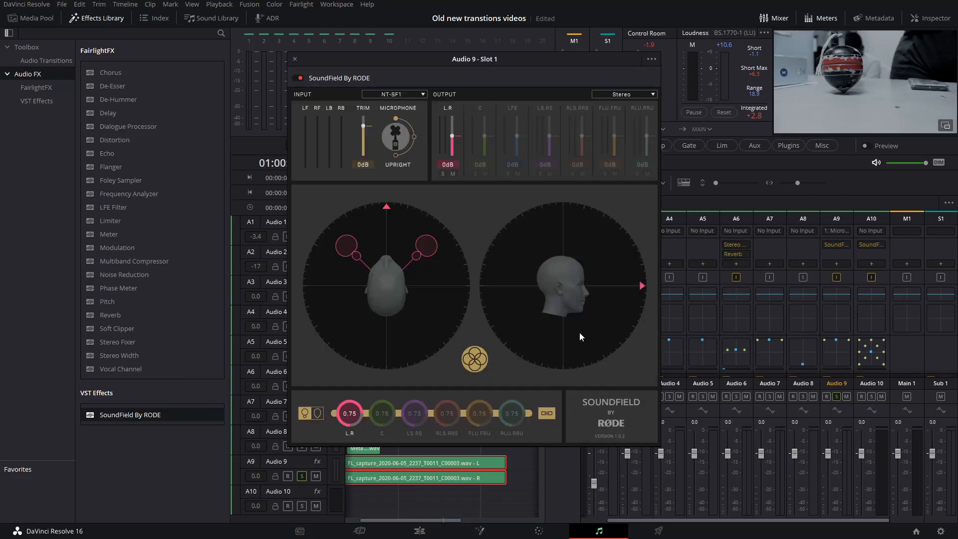
Step: Set the SoundField OUTPUT to 7.1.4 and move the plugin window off the timeline
left_click(623, 94)
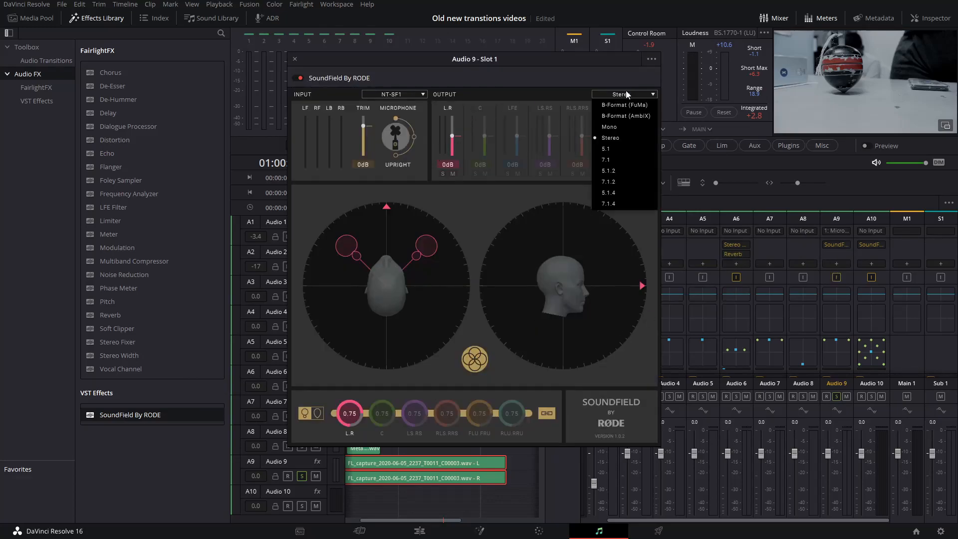
left_click(608, 203)
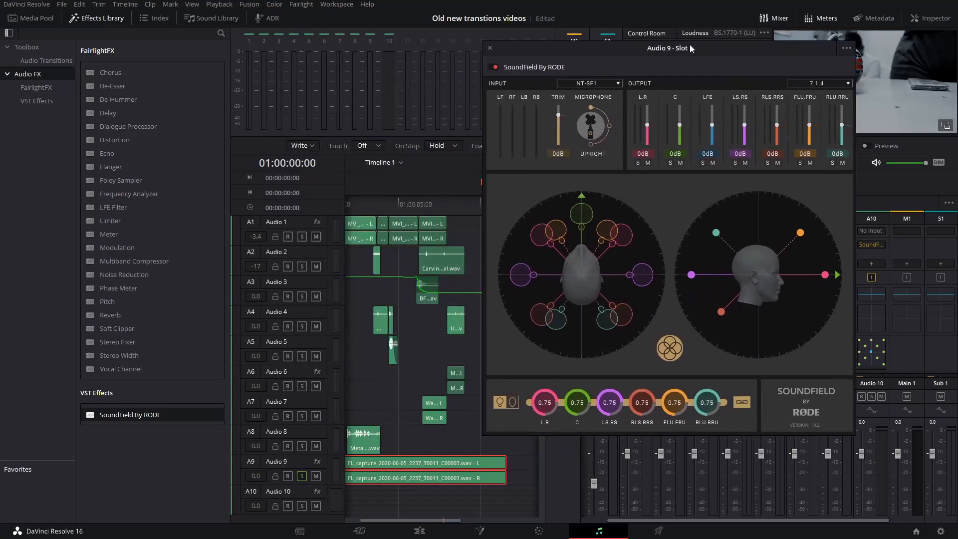
left_click_drag(668, 48, 693, 45)
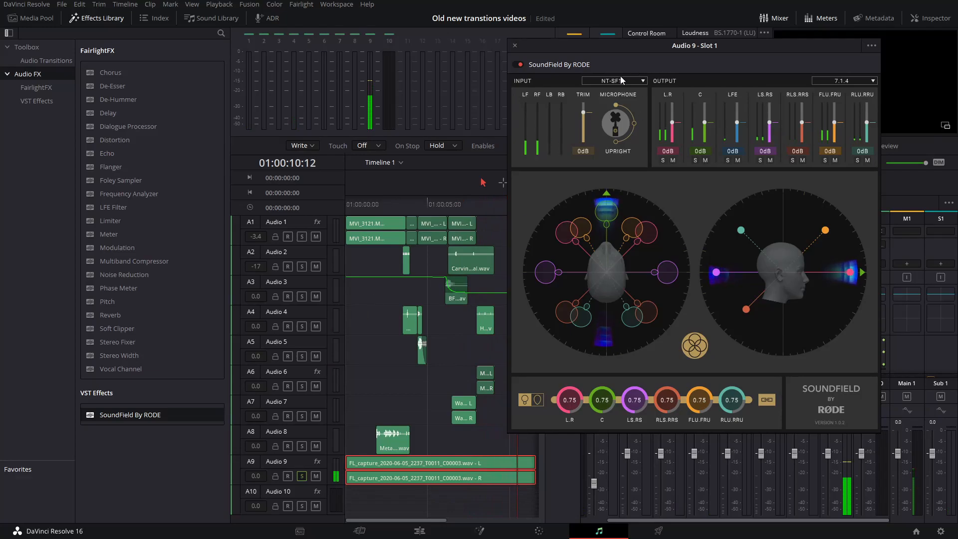
Step: Set the SoundField INPUT format to B-Format (FuMa)
left_click(613, 80)
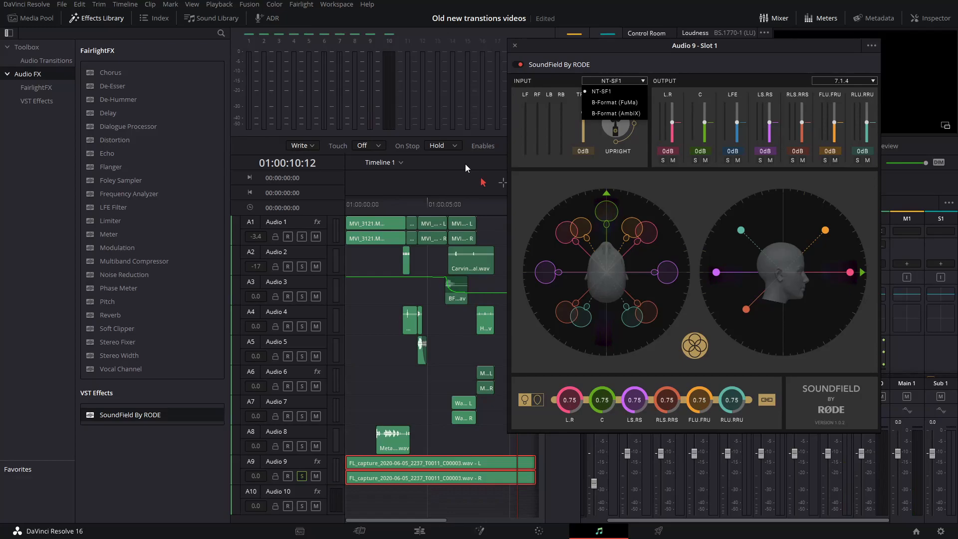
mouse_move(522, 152)
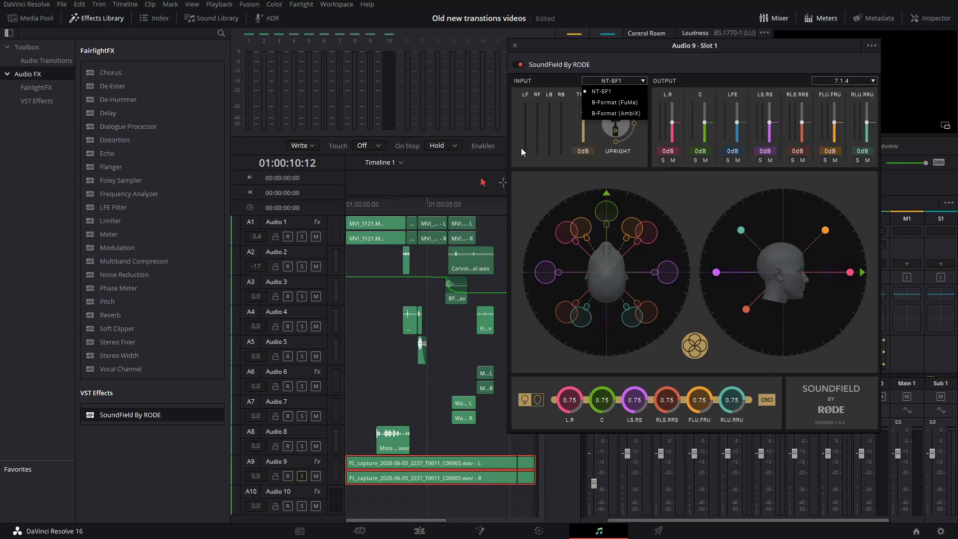
left_click(613, 101)
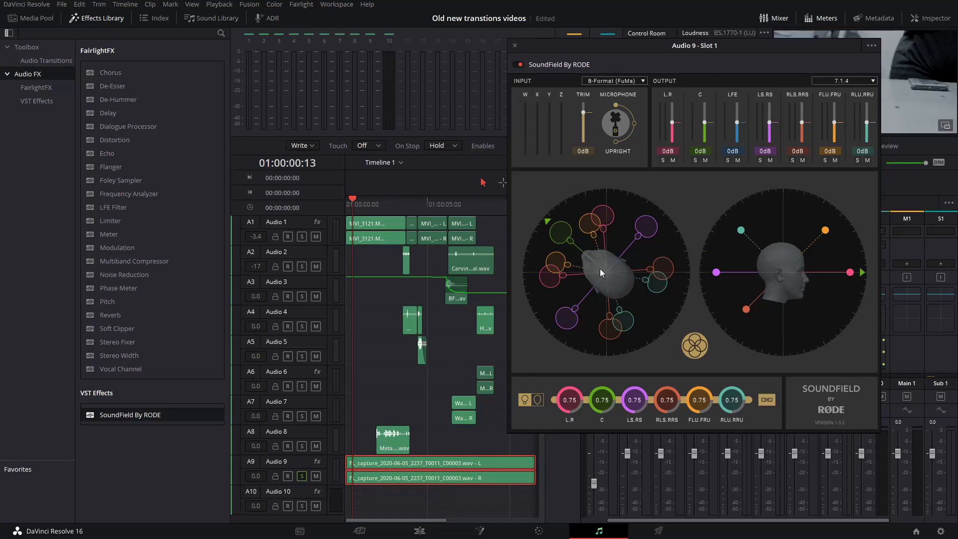
mouse_move(551, 244)
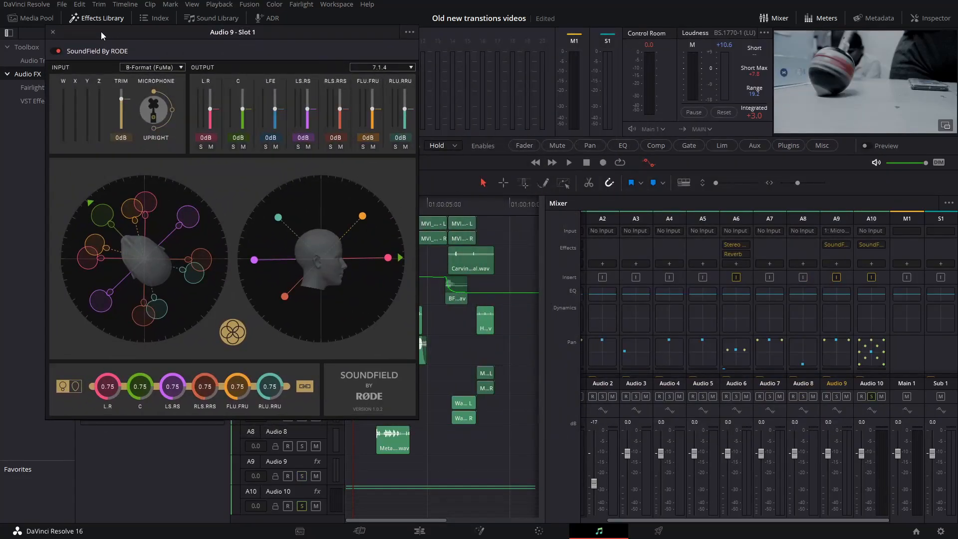
mouse_move(587, 205)
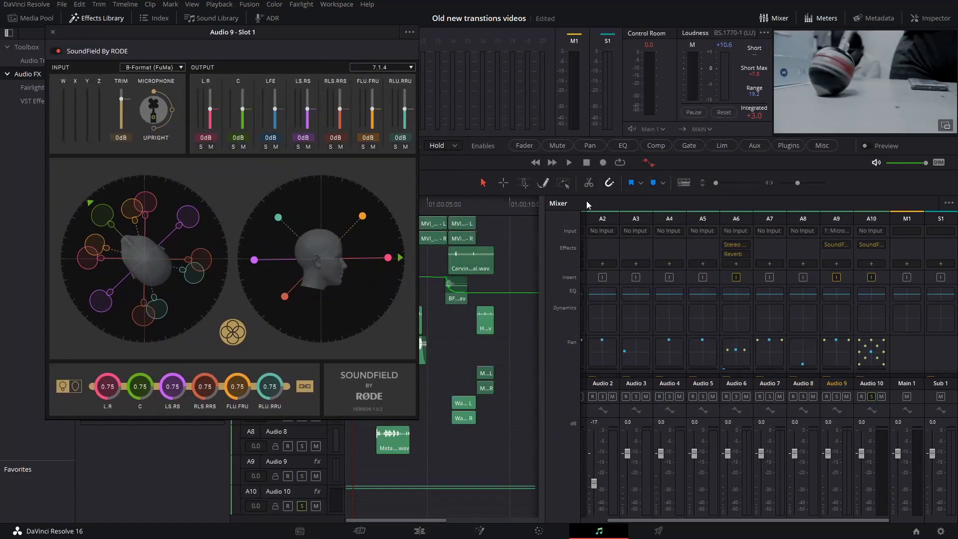
mouse_move(840, 290)
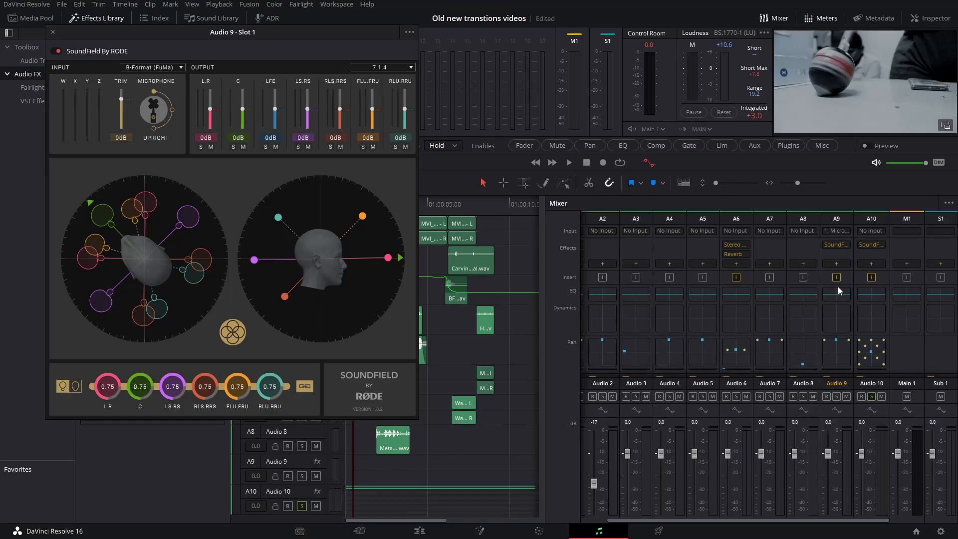
mouse_move(431, 205)
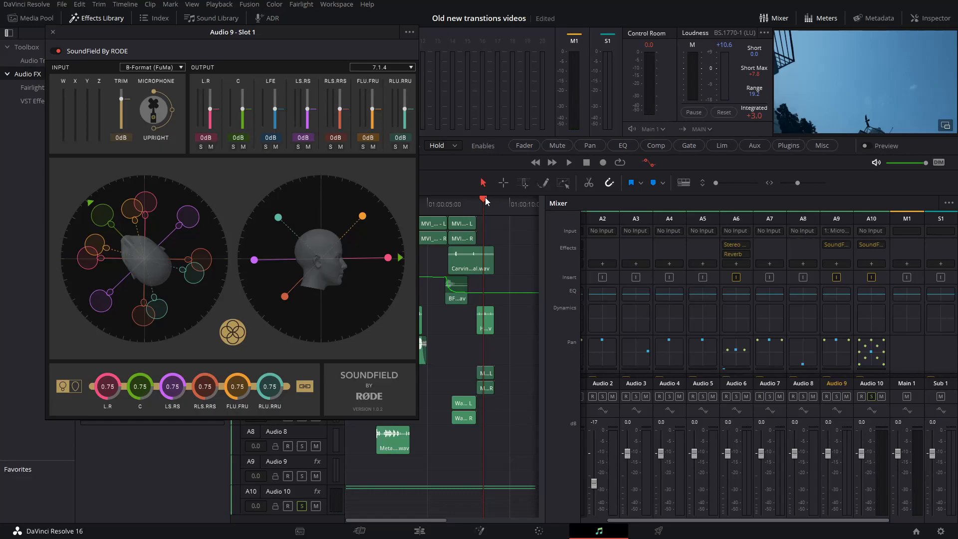
Step: Move the playhead back to the start of the Audio 9 capture for another playback pass
left_click(567, 162)
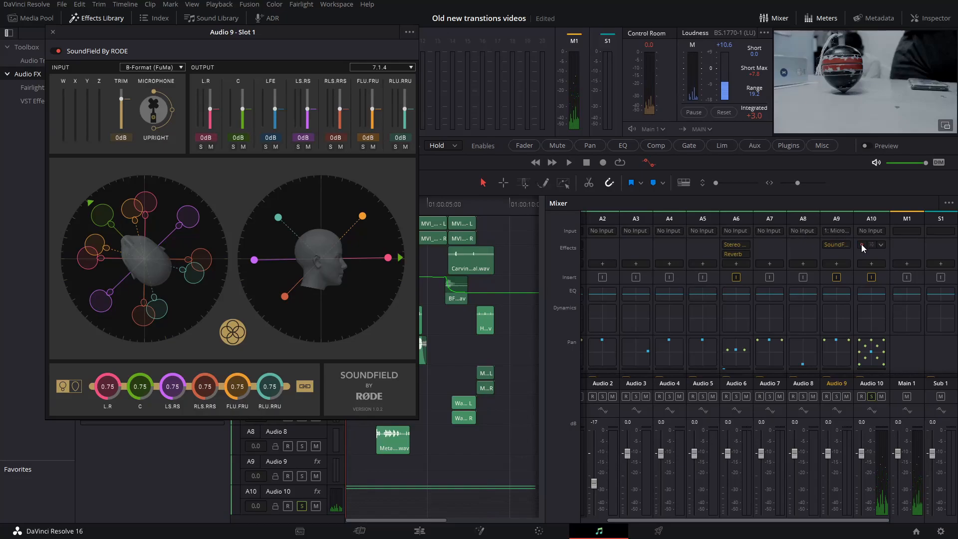
left_click(567, 162)
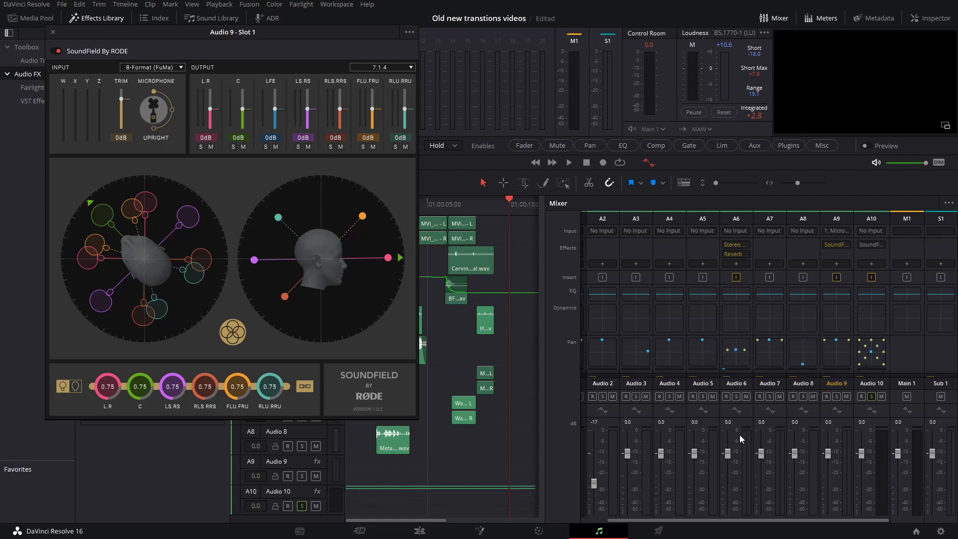
mouse_move(254, 226)
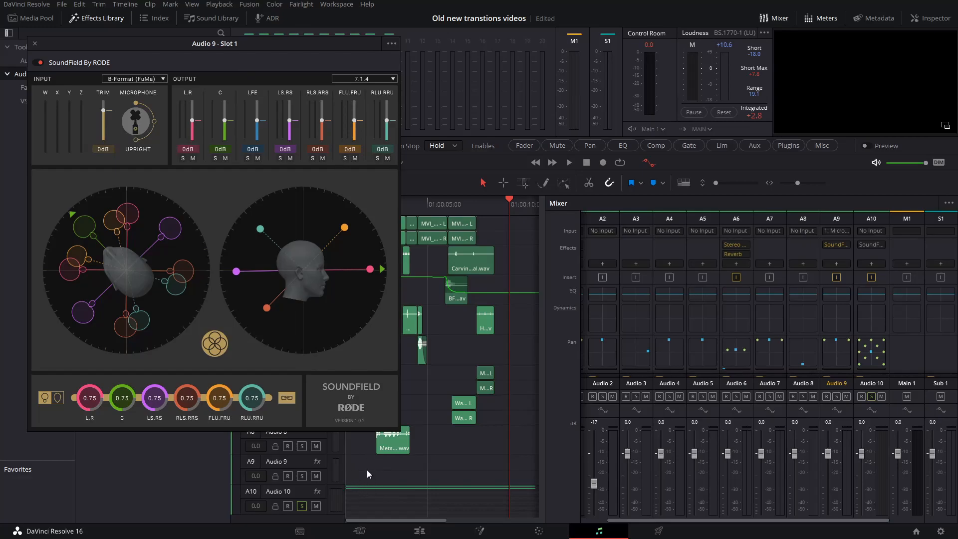
mouse_move(168, 144)
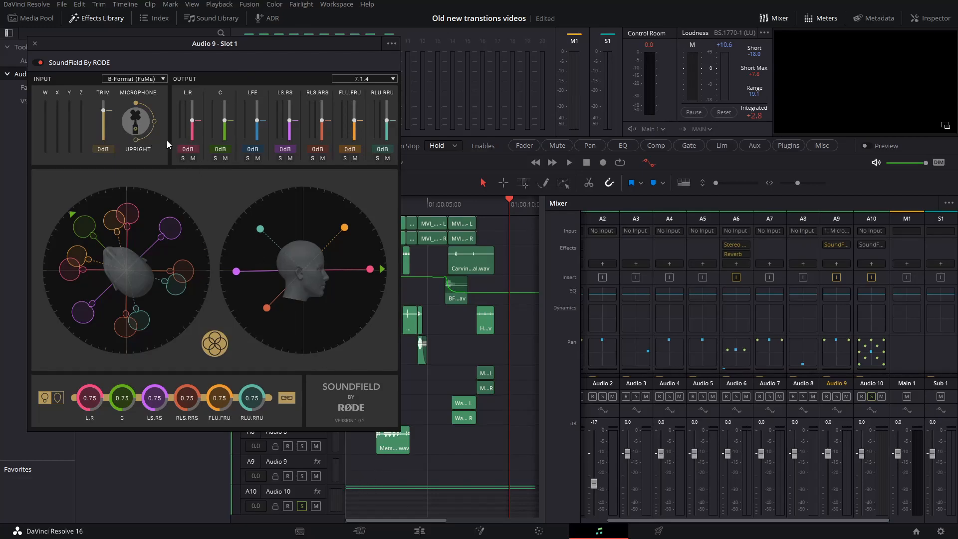
mouse_move(122, 115)
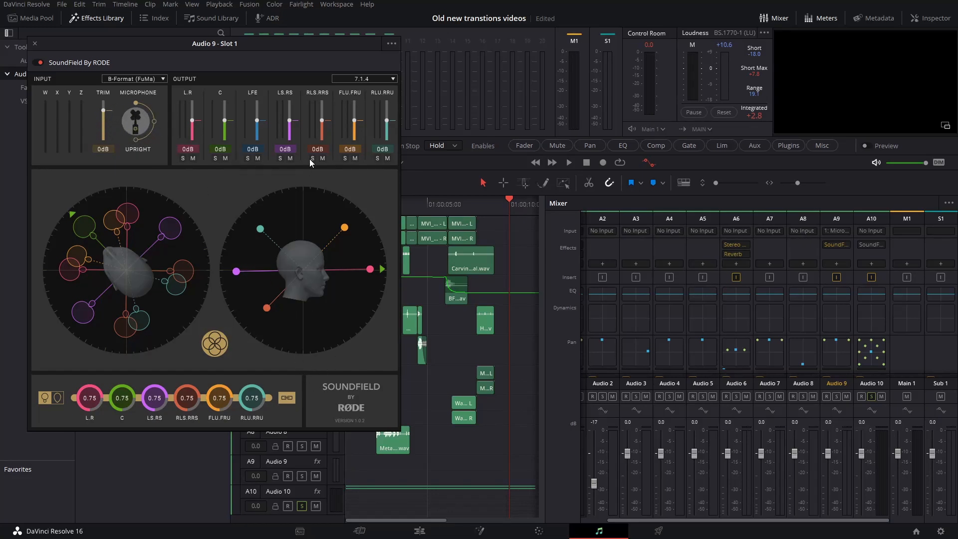
mouse_move(445, 194)
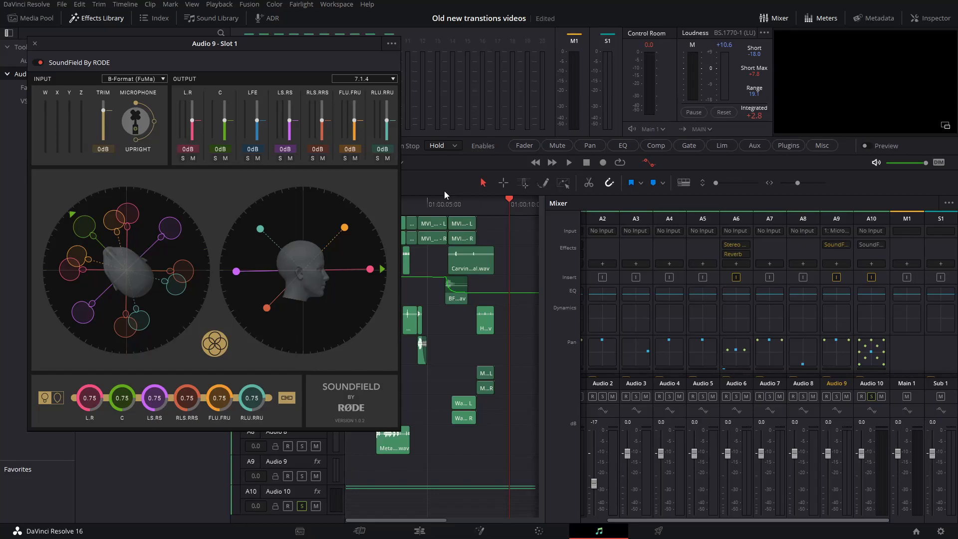
mouse_move(446, 360)
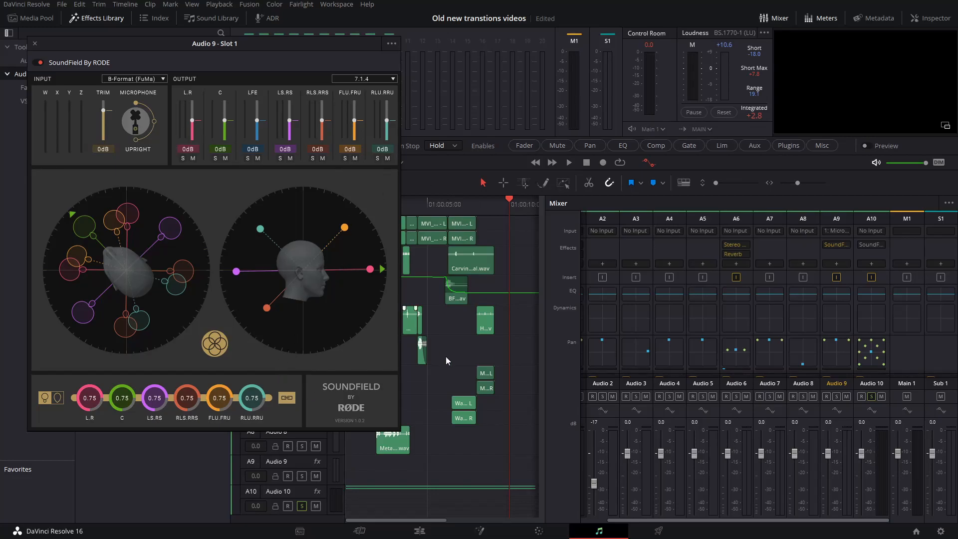
mouse_move(123, 107)
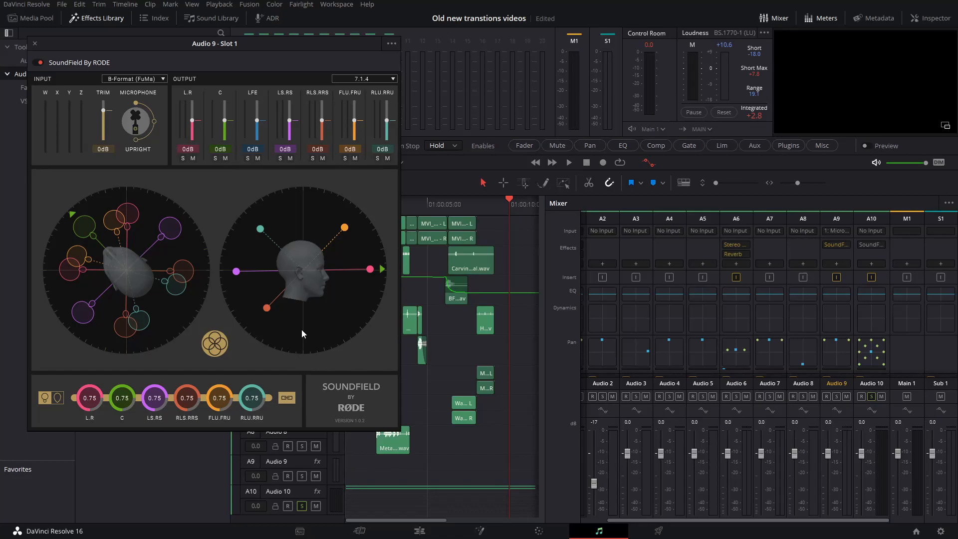
mouse_move(383, 486)
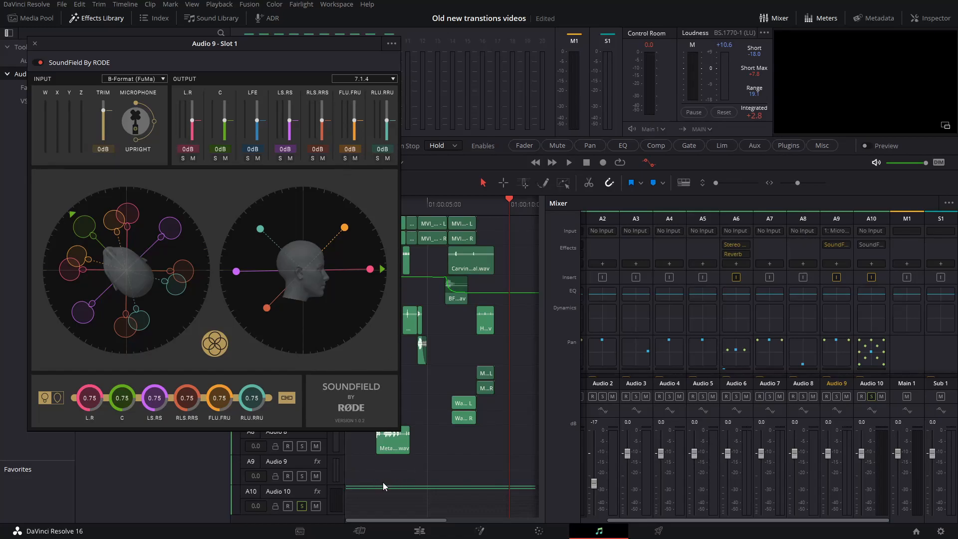
mouse_move(374, 491)
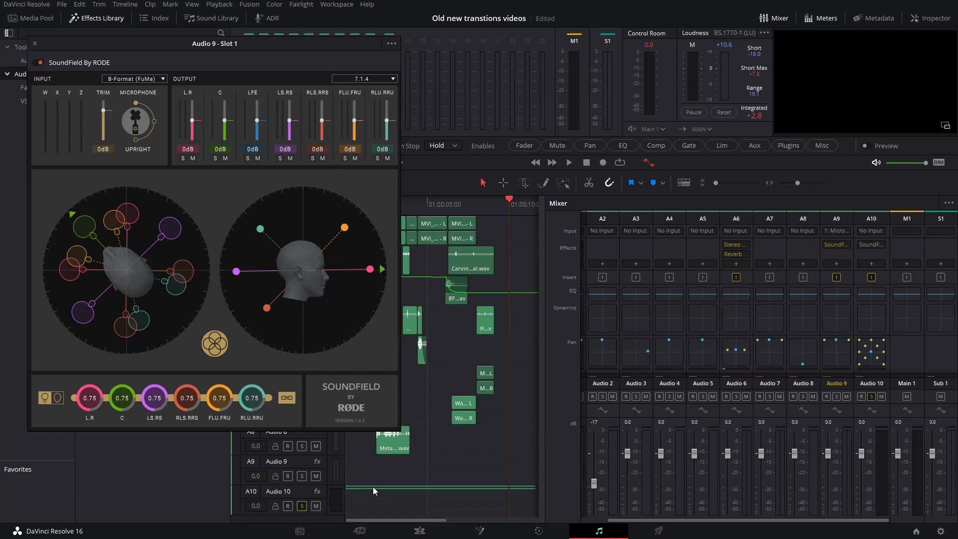
mouse_move(313, 508)
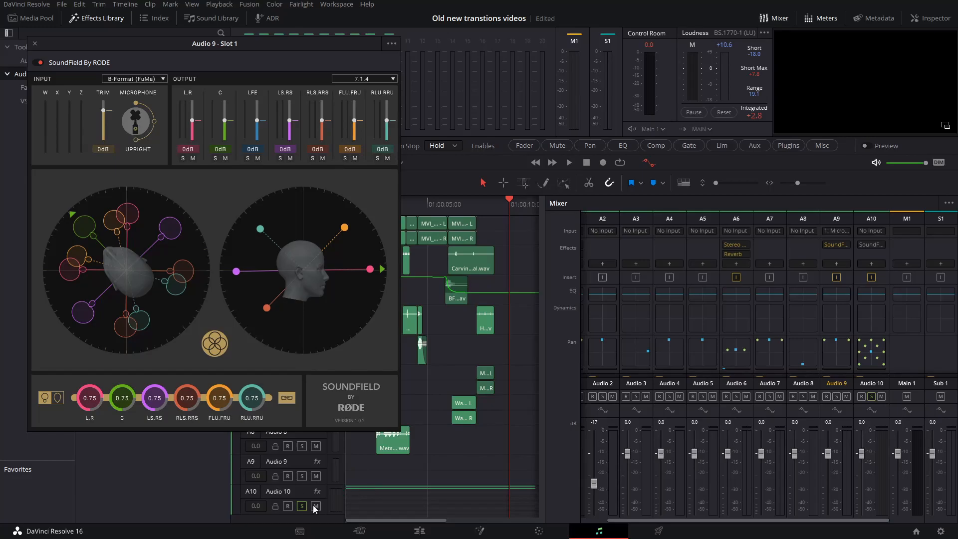
mouse_move(360, 294)
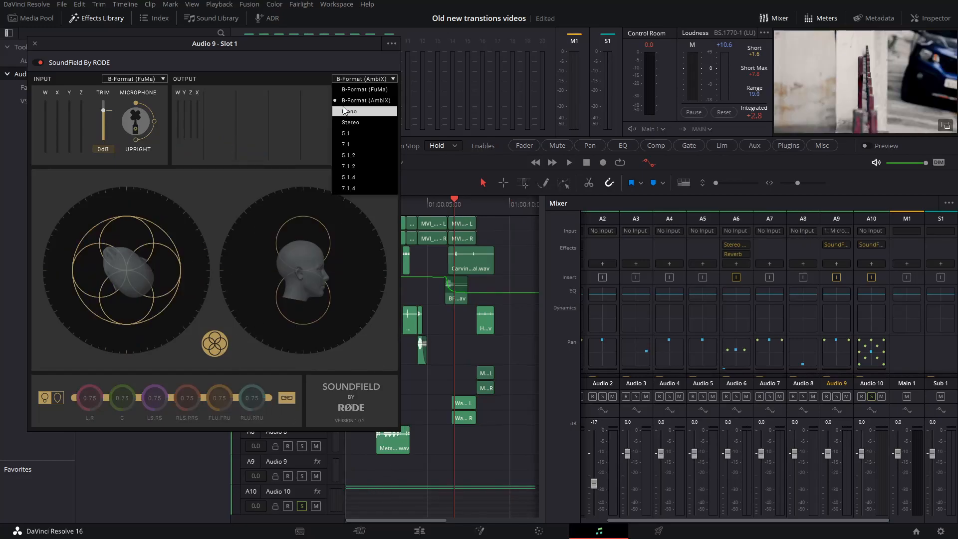
Step: Cycle the SoundField output through Mono, 5.1, 5.1.2, 7.1.2, 5.1.4 and back to 7.1.4
left_click(349, 110)
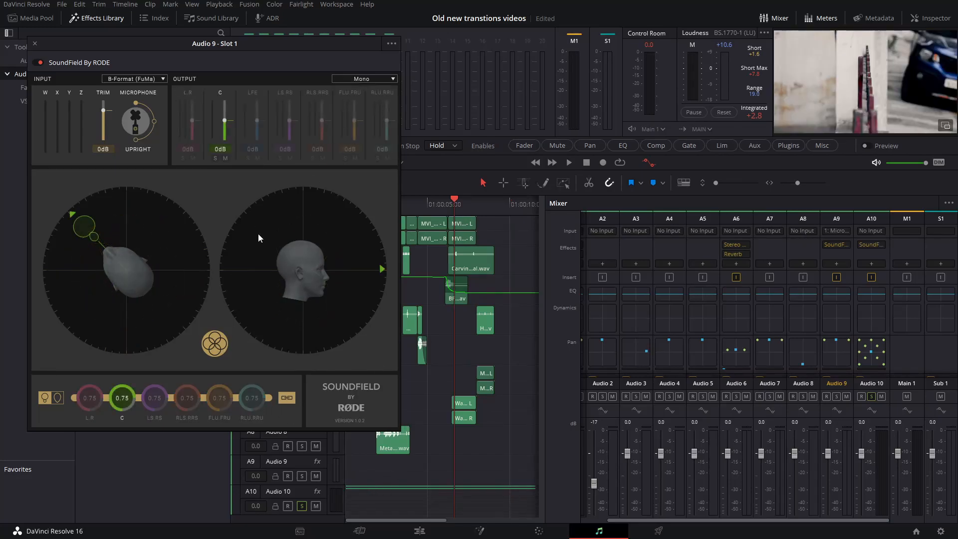
left_click(364, 77)
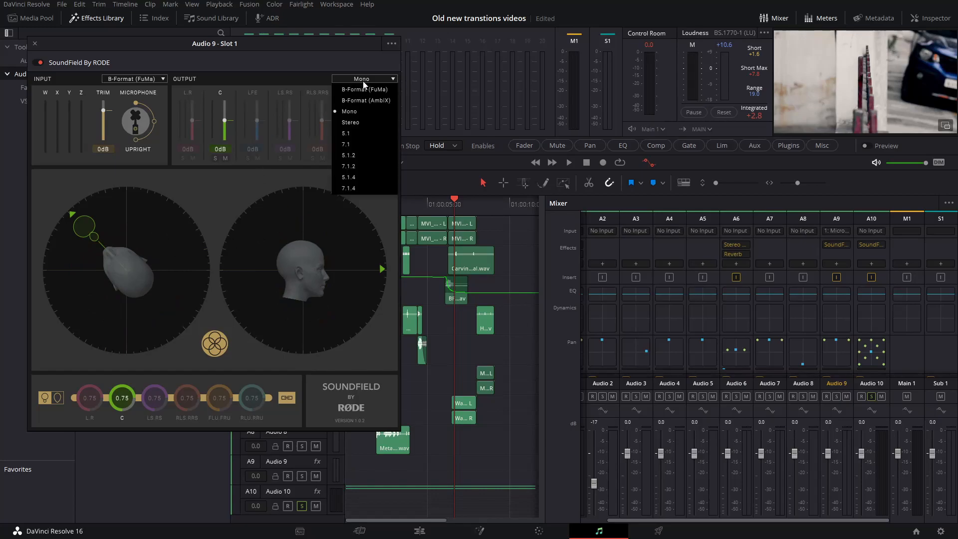
left_click(351, 122)
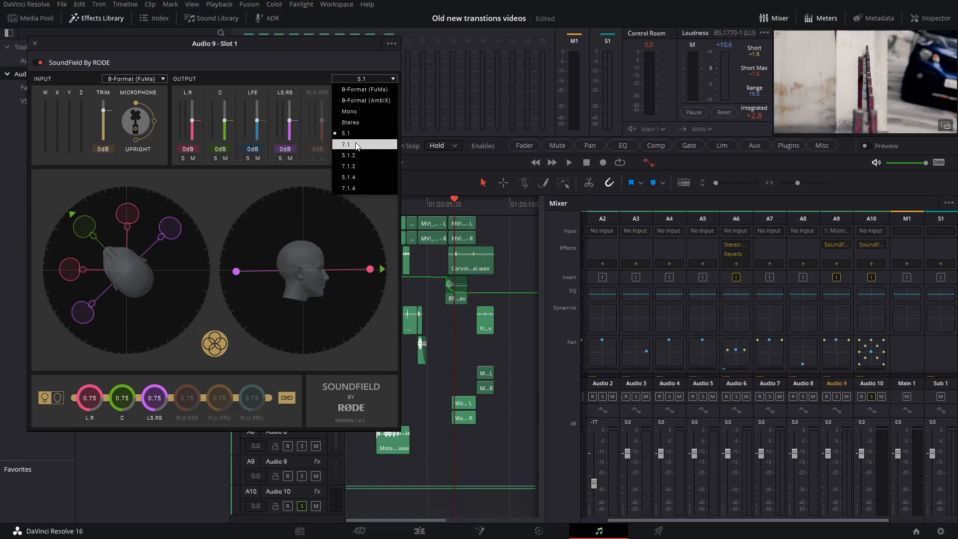
left_click(349, 154)
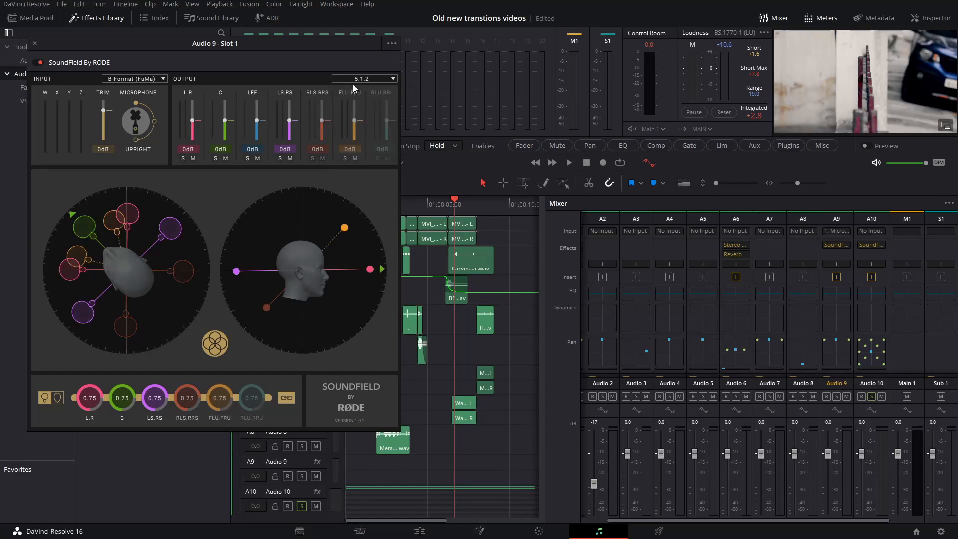
left_click(365, 78)
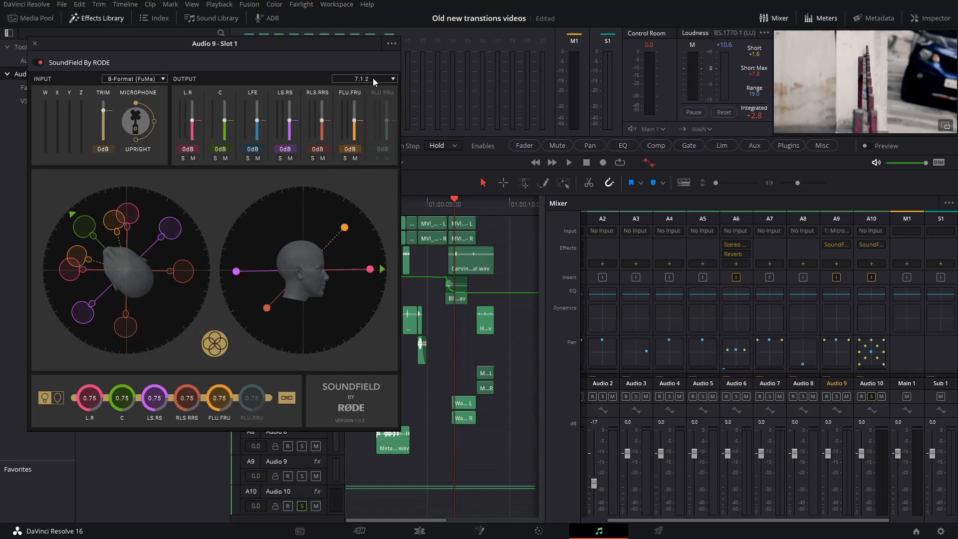
left_click(365, 77)
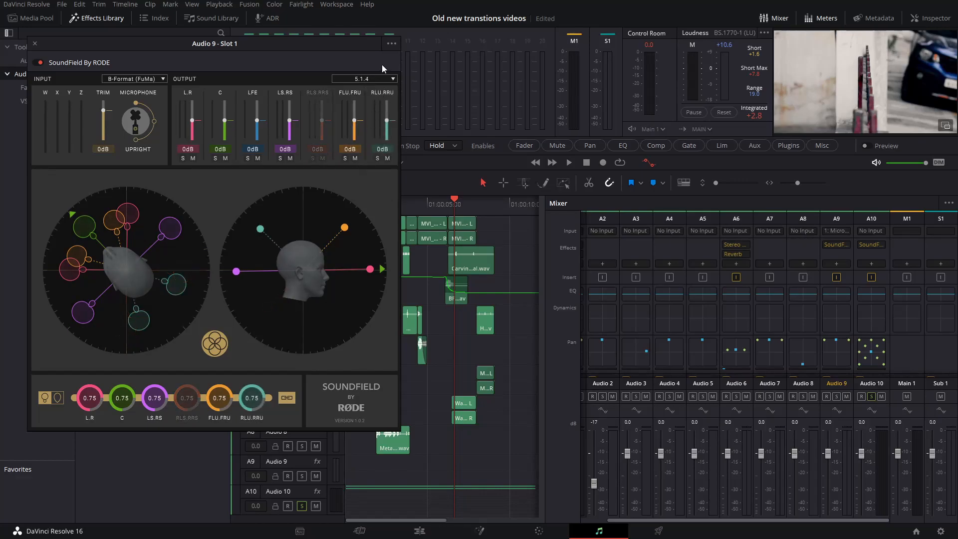
left_click(364, 78)
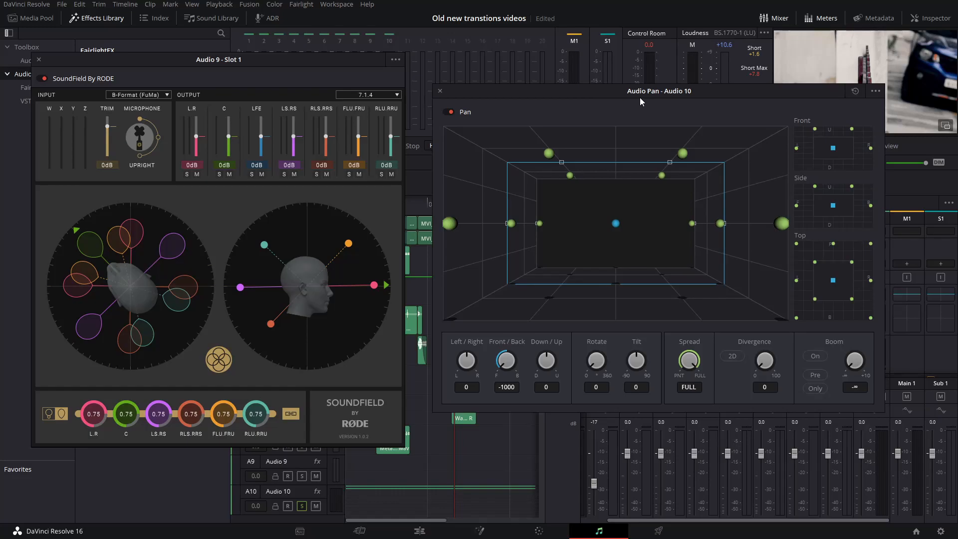
mouse_move(529, 197)
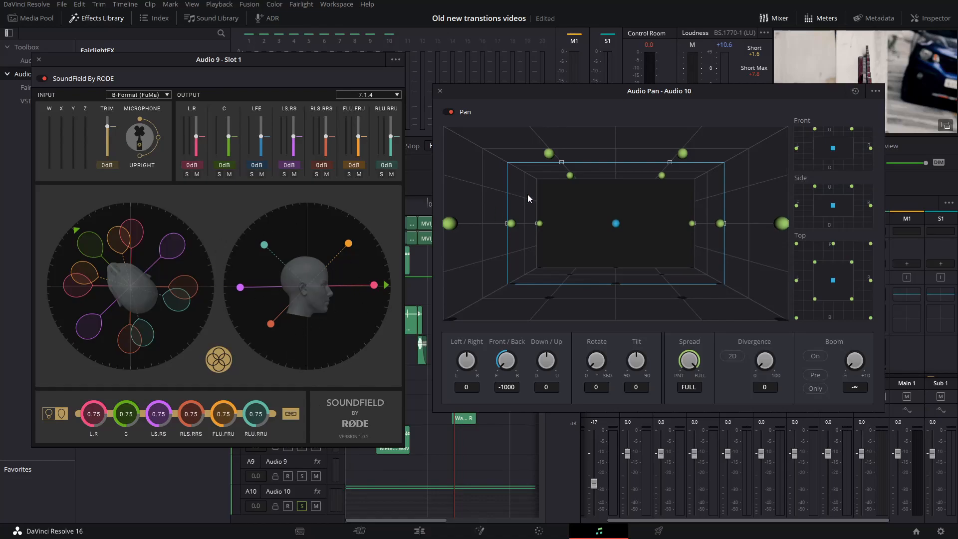